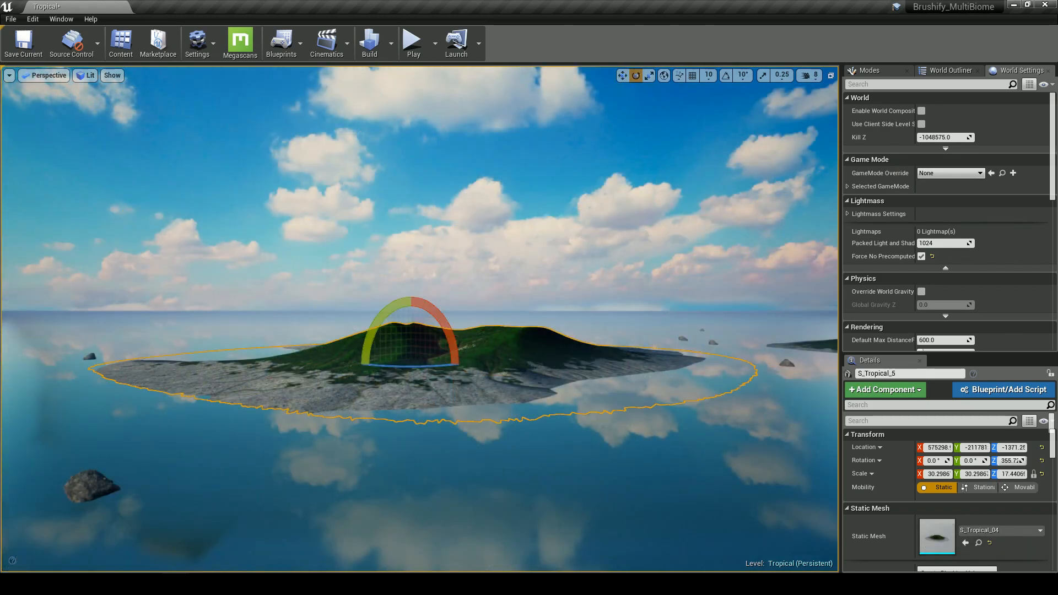
Step: Drag across the viewport to select the island mesh before sculpting
left_click_drag(418, 304, 365, 351)
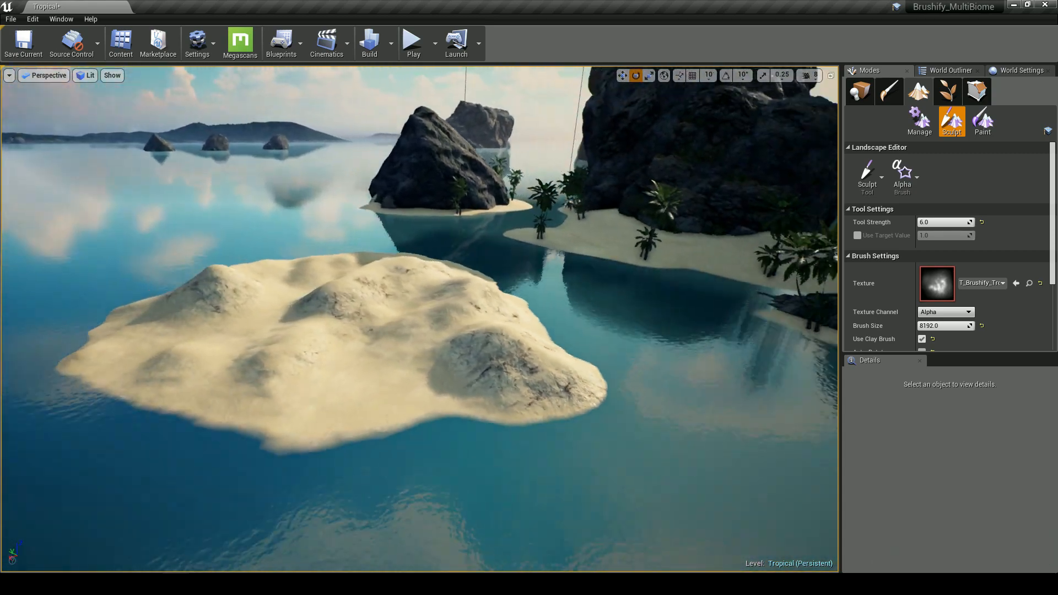
Step: Stamp the rugged island shape onto the water with the 8192-size alpha brush
left_click(982, 123)
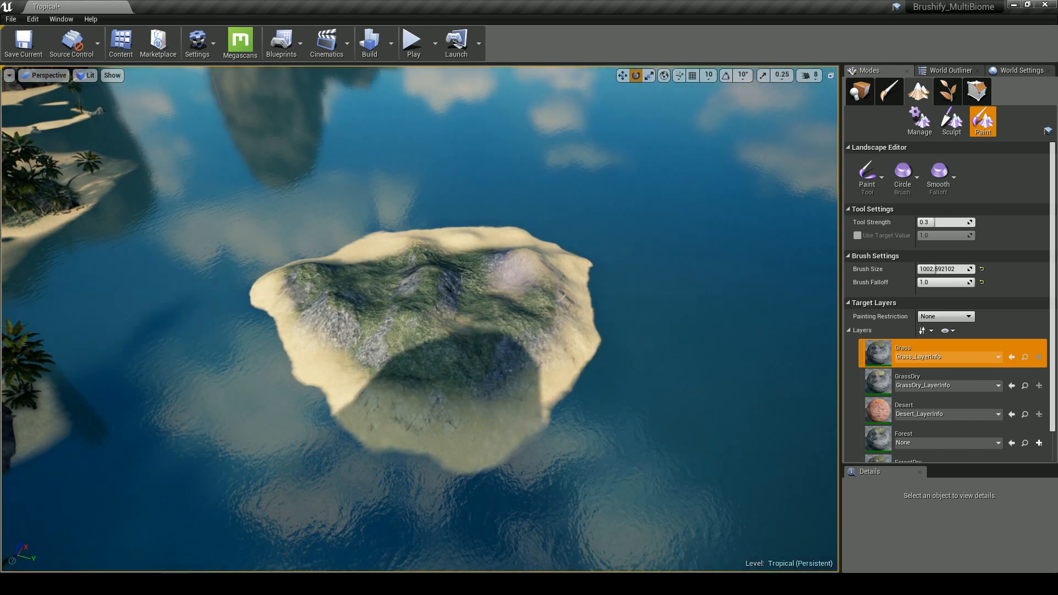
Step: Paint the Grass layer across the island's middle, keeping sand at the edges
left_click(946, 92)
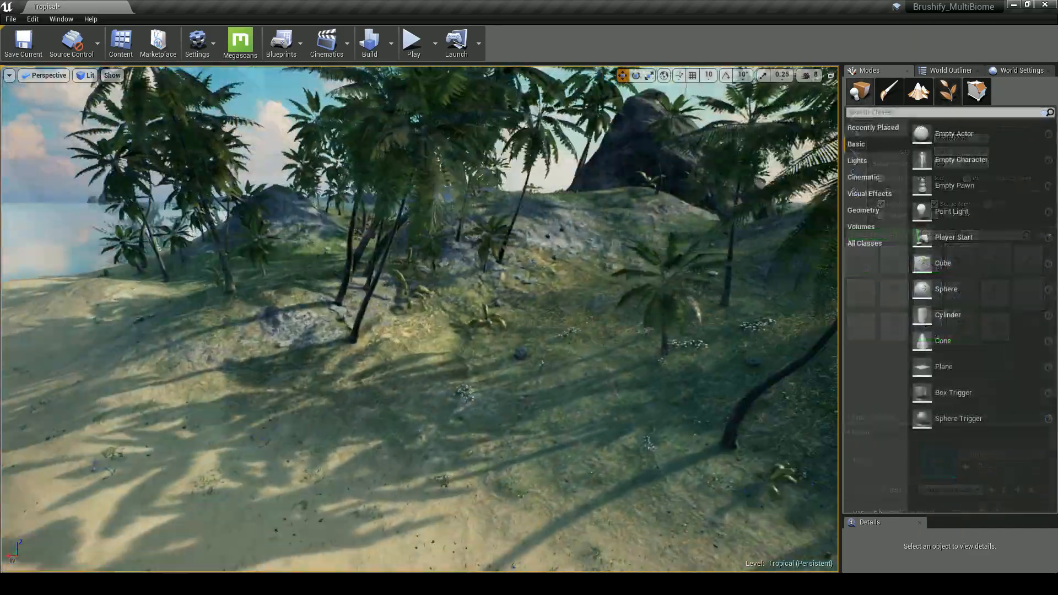
Step: Launch a Play session to run the mannequin across the island
left_click(413, 40)
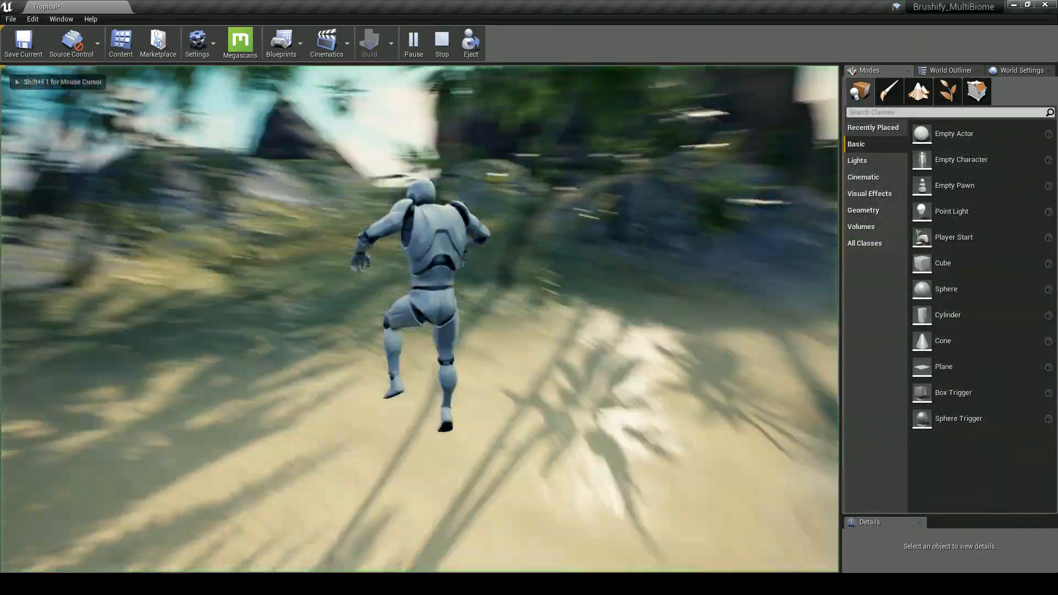